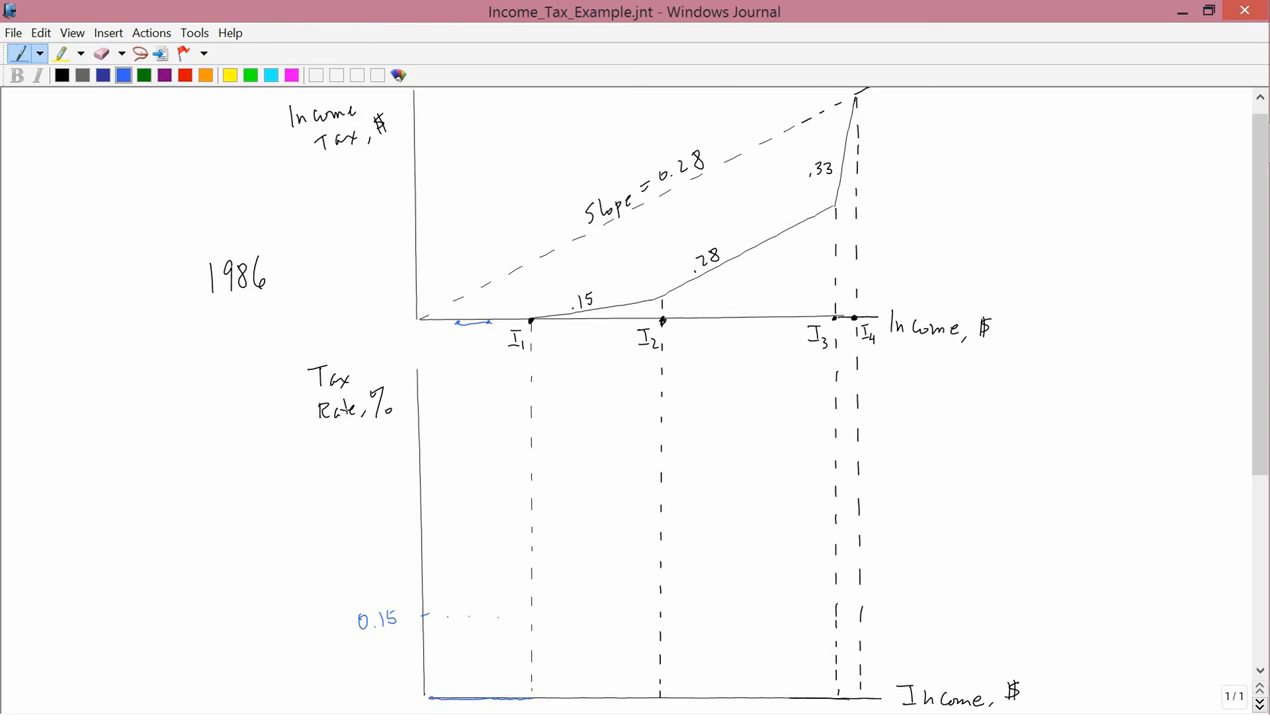
Draw the blue 0.15 marginal-rate line from I1 across to I2.
{"action": "left_click_drag", "start_coordinate": [528, 618], "coordinate": [560, 618]}
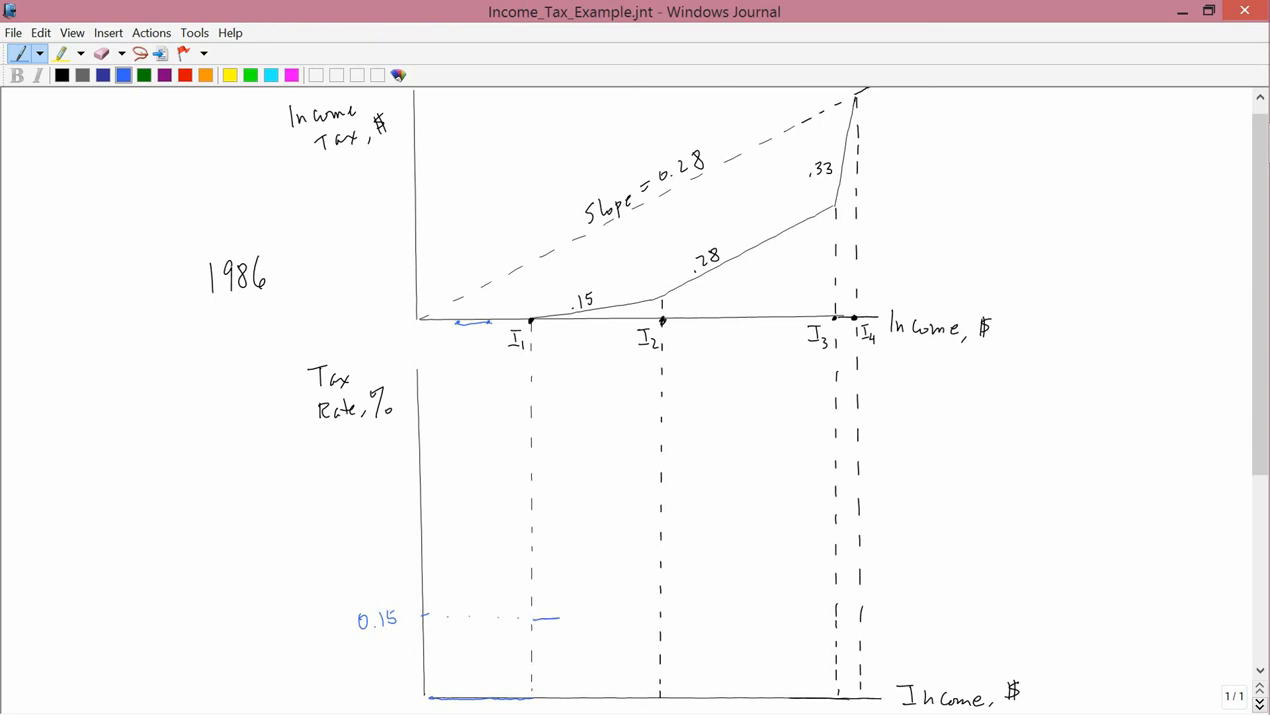
{"action": "left_click_drag", "start_coordinate": [532, 620], "coordinate": [656, 620]}
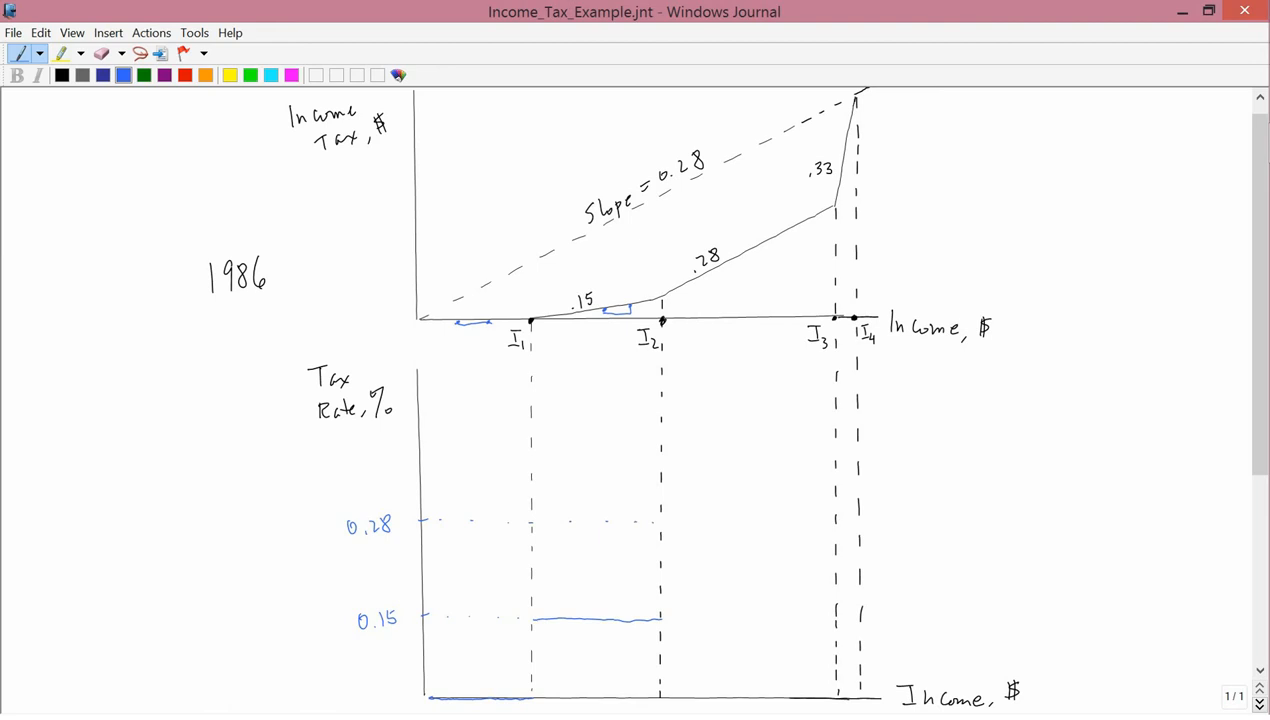
Draw the blue 0.28 rate line from I2 to I3.
{"action": "left_click_drag", "start_coordinate": [662, 522], "coordinate": [756, 522]}
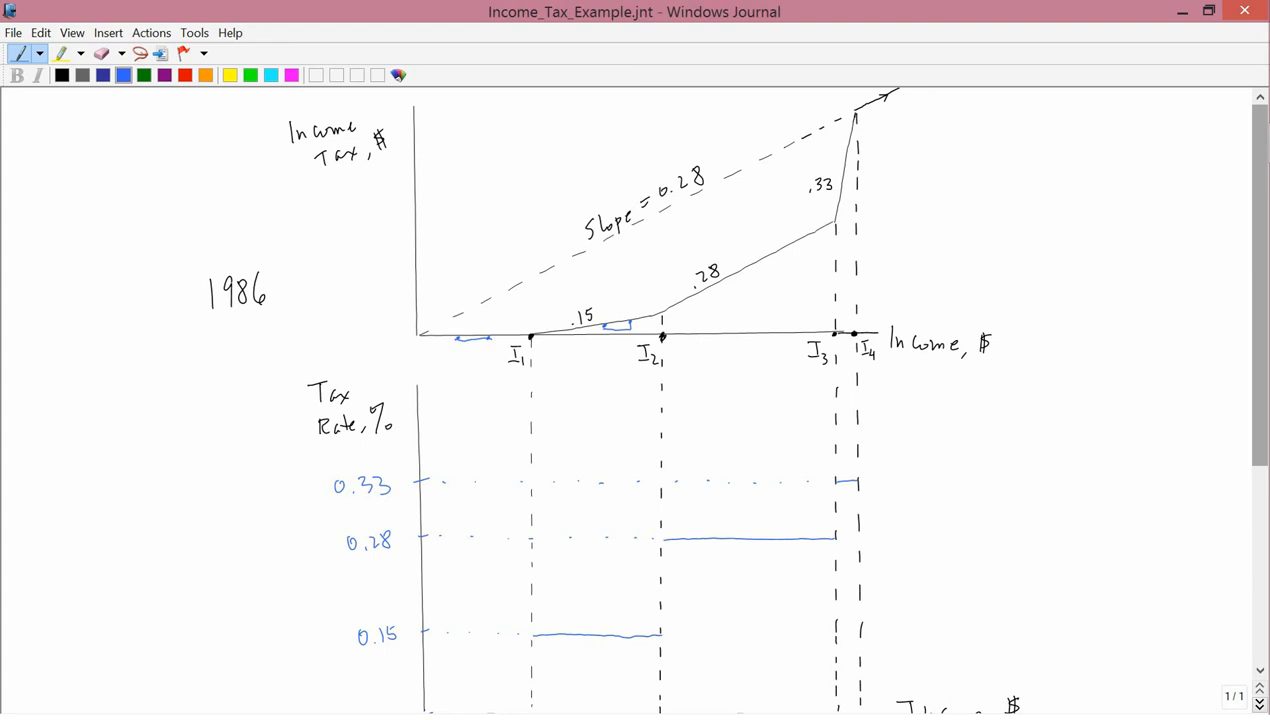
Draw a blue arrow continuing the 0.28 level rightward past I4.
{"action": "scroll", "scroll_direction": "up", "scroll_amount": 3}
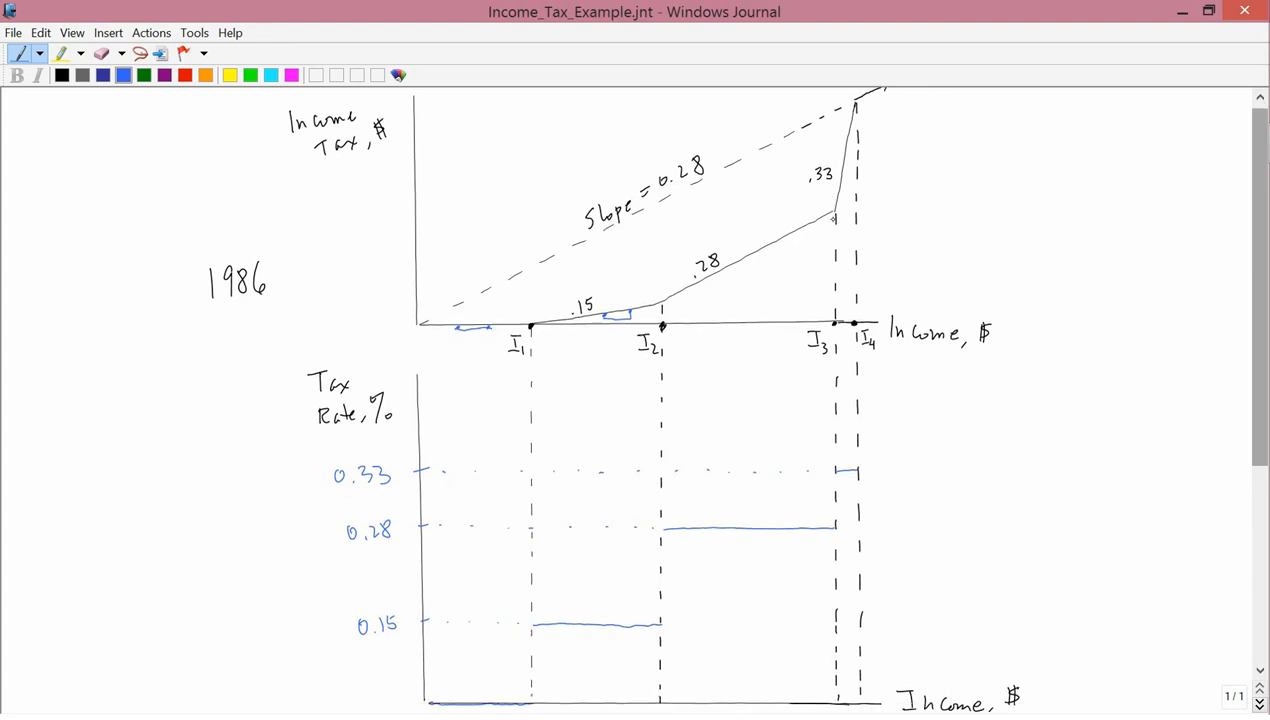
{"action": "scroll", "scroll_direction": "down", "scroll_amount": 3}
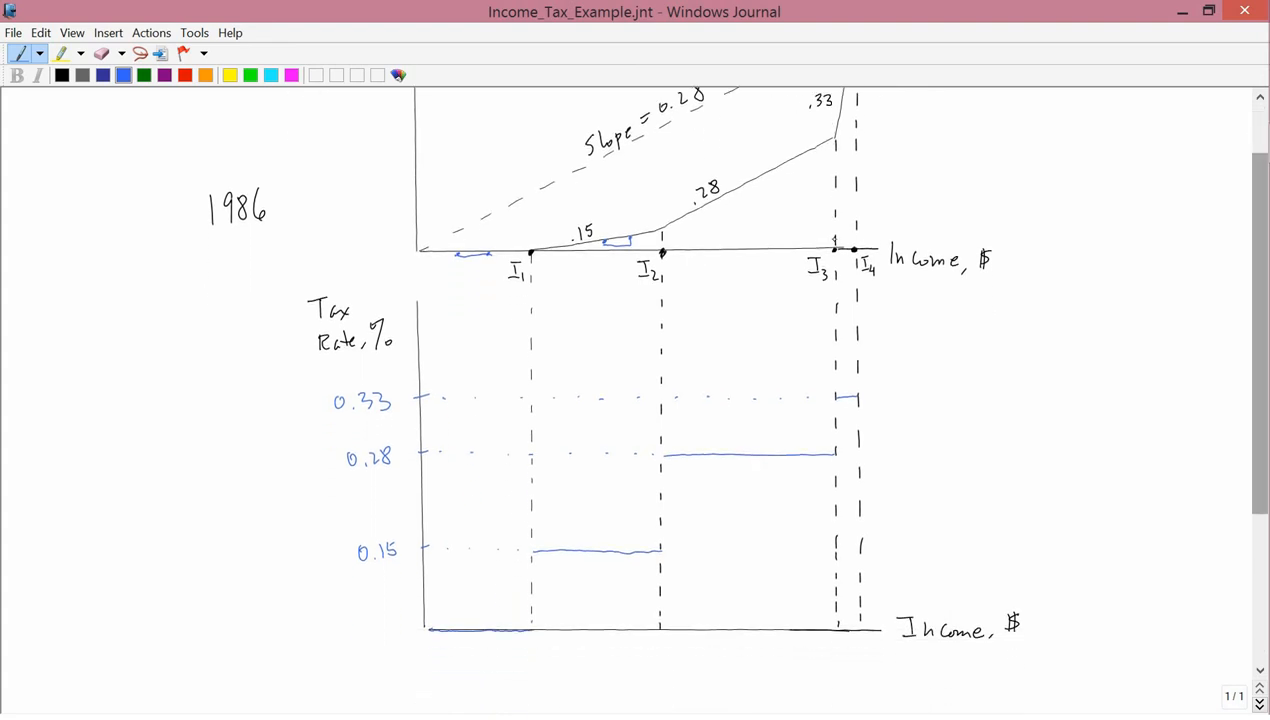
{"action": "scroll", "scroll_direction": "up", "scroll_amount": 3}
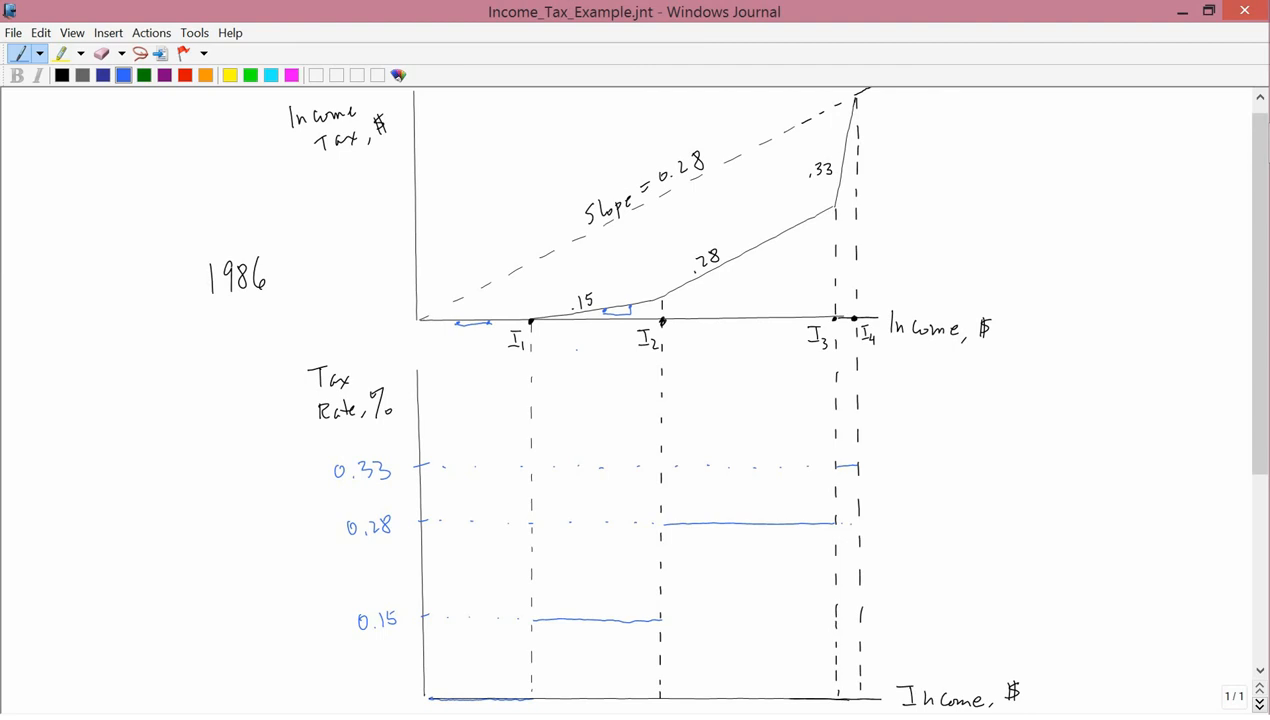
{"action": "left_click_drag", "start_coordinate": [856, 522], "coordinate": [940, 522]}
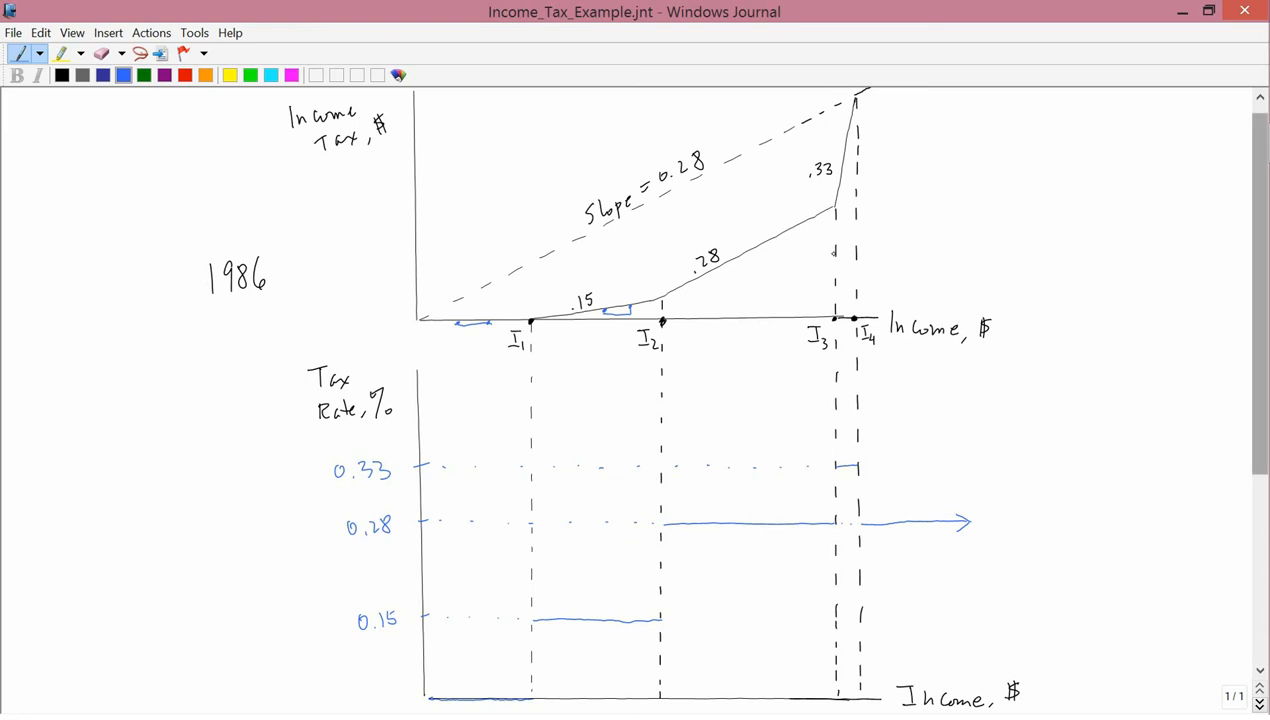
{"action": "scroll", "scroll_direction": "down", "scroll_amount": 3}
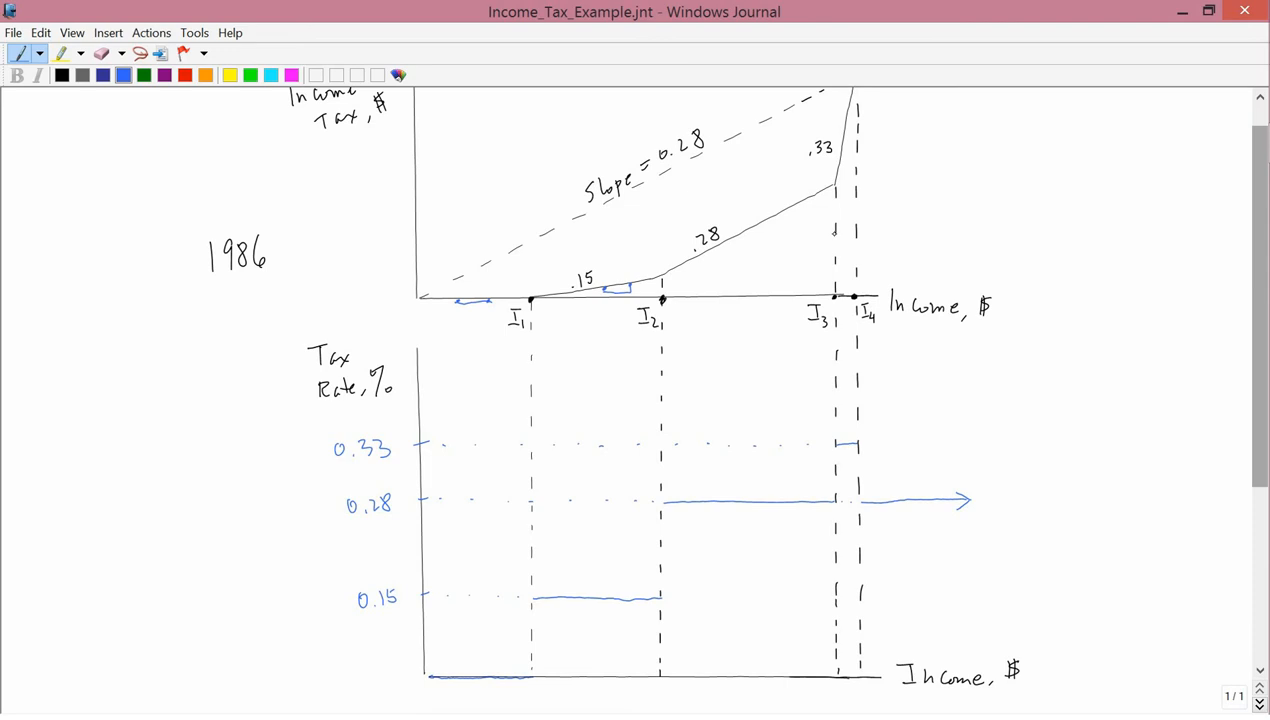
{"action": "scroll", "scroll_direction": "down", "scroll_amount": 3}
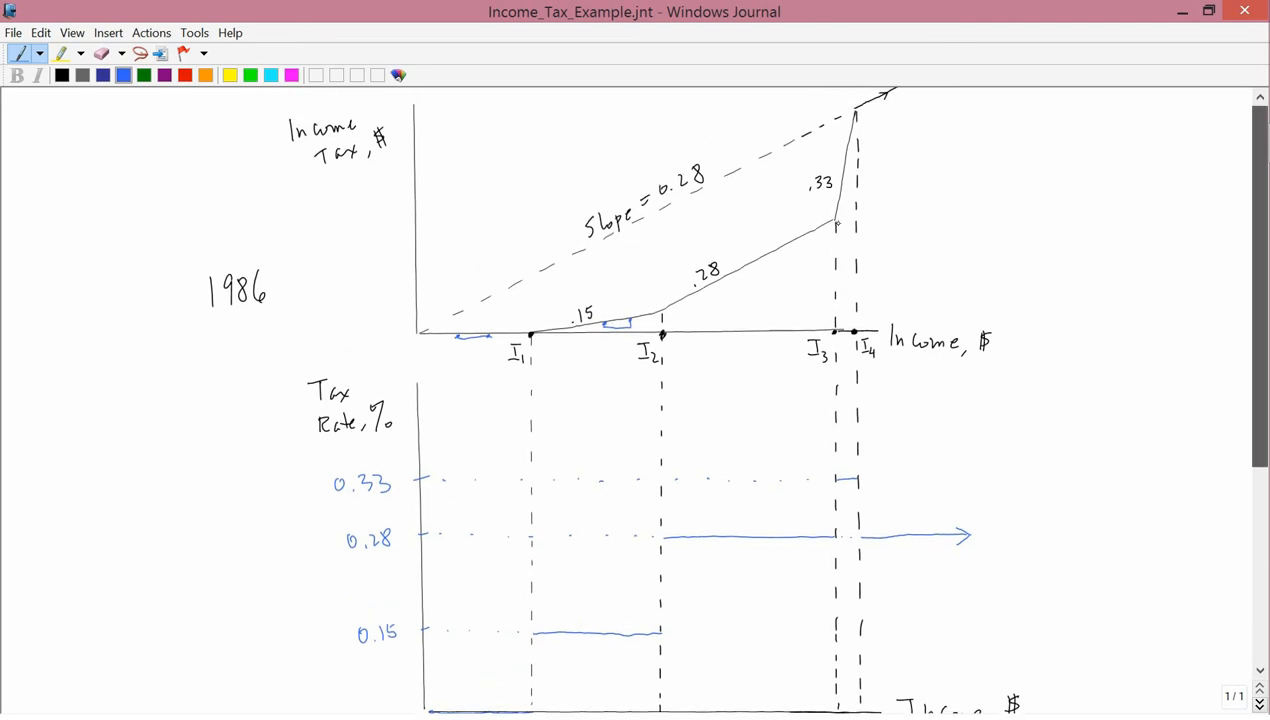
{"action": "scroll", "scroll_direction": "down", "scroll_amount": 3}
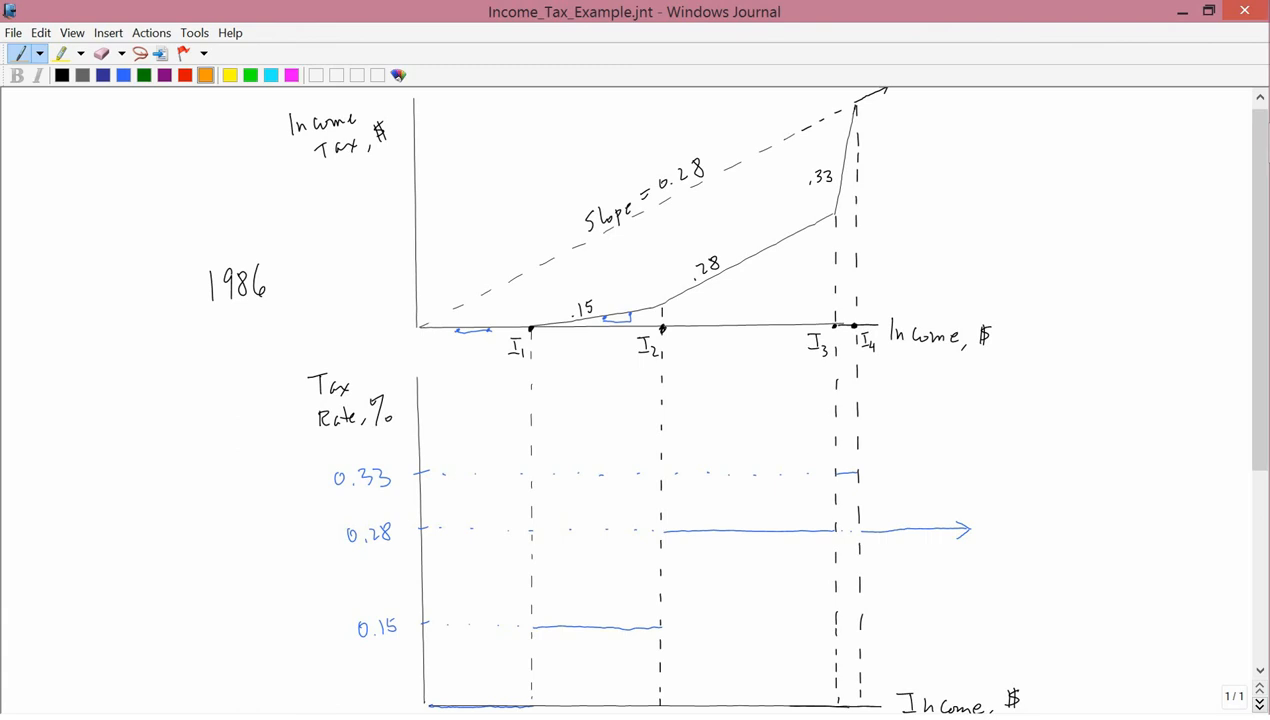
Select the orange pen and trace the tax curve's start from the origin toward I1.
{"action": "left_click", "coordinate": [310, 210]}
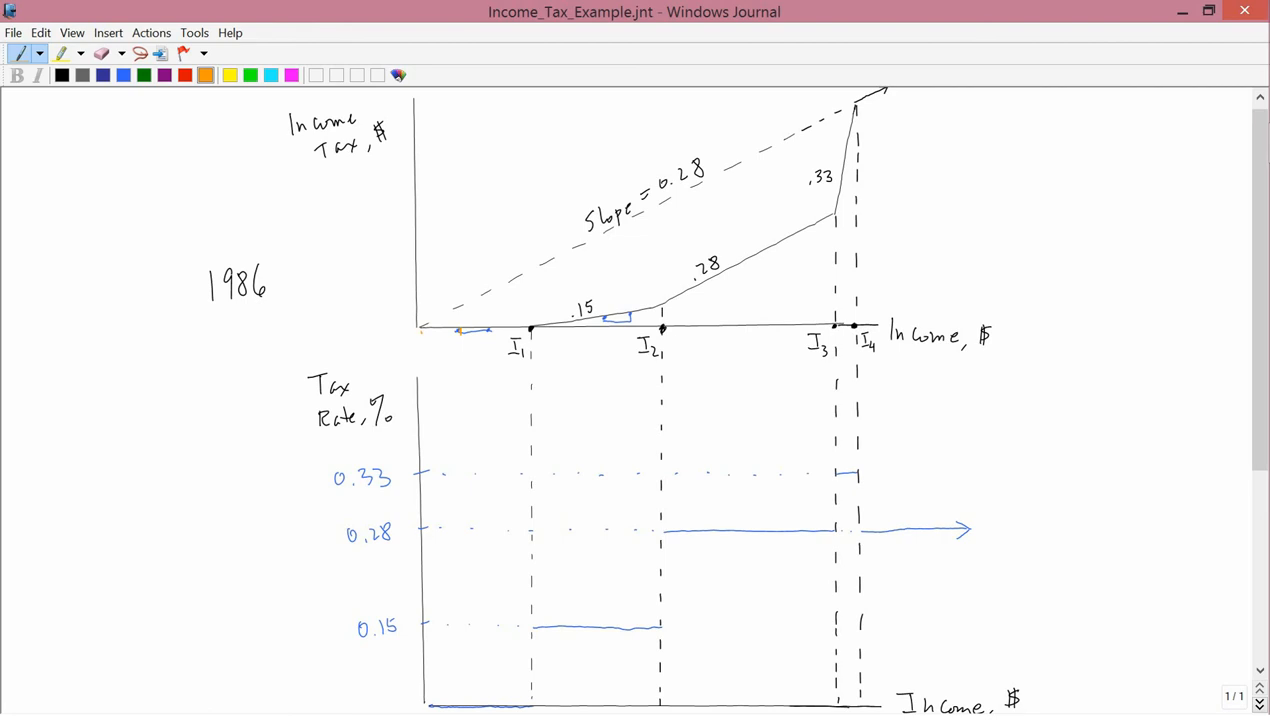
{"action": "left_click_drag", "start_coordinate": [424, 330], "coordinate": [460, 330]}
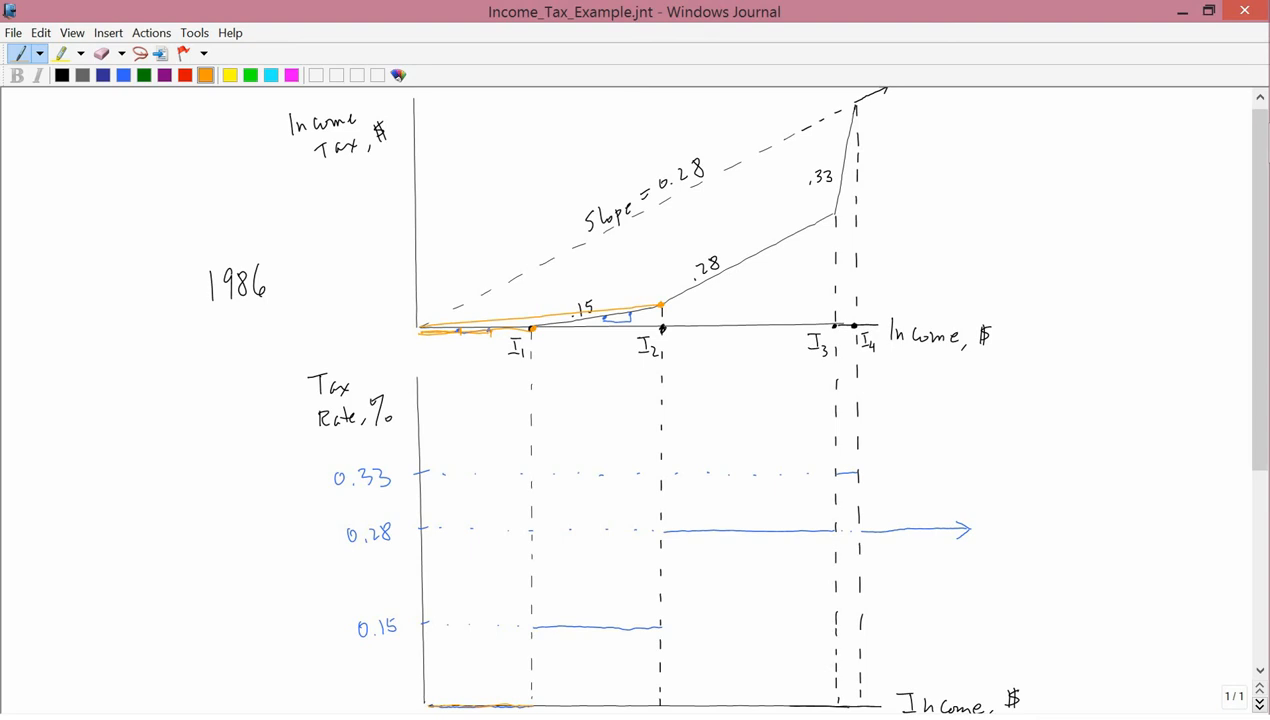
Draw an orange line from the origin up to the tax curve's .28 section.
{"action": "left_click_drag", "start_coordinate": [530, 704], "coordinate": [596, 688]}
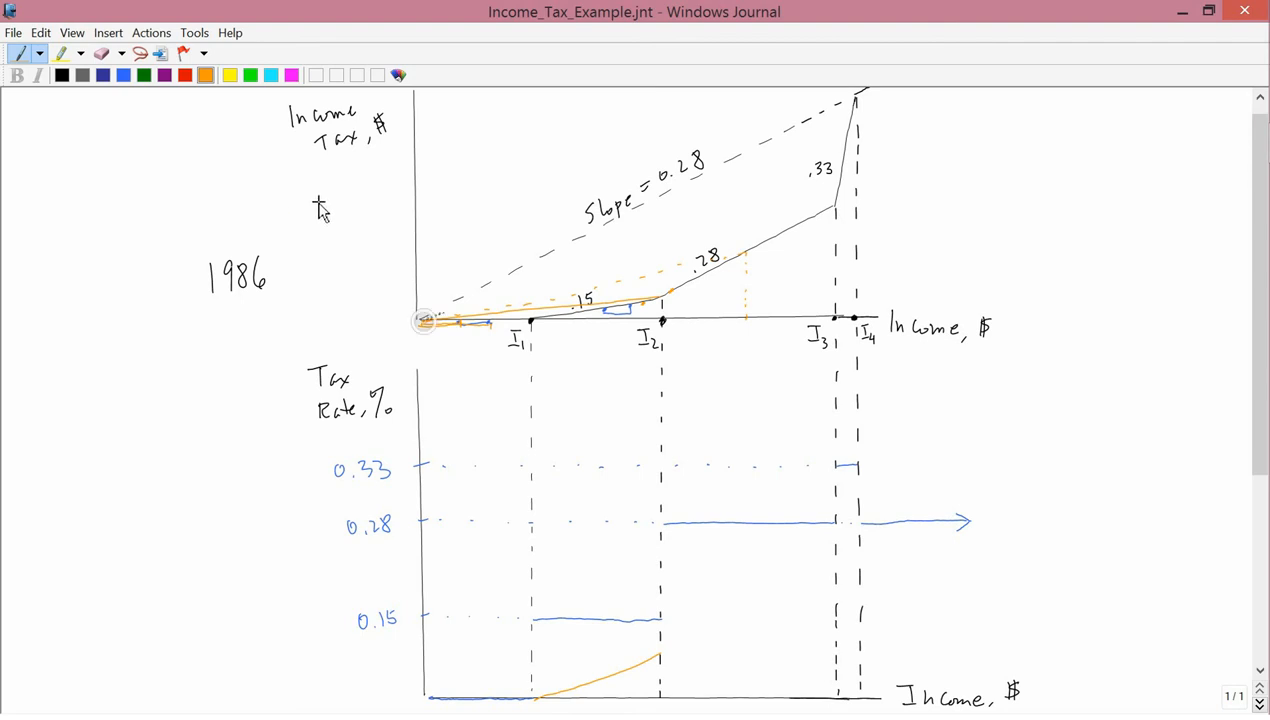
Draw a steeper orange line from the origin to a later point on the tax curve.
{"action": "right_click", "coordinate": [744, 220]}
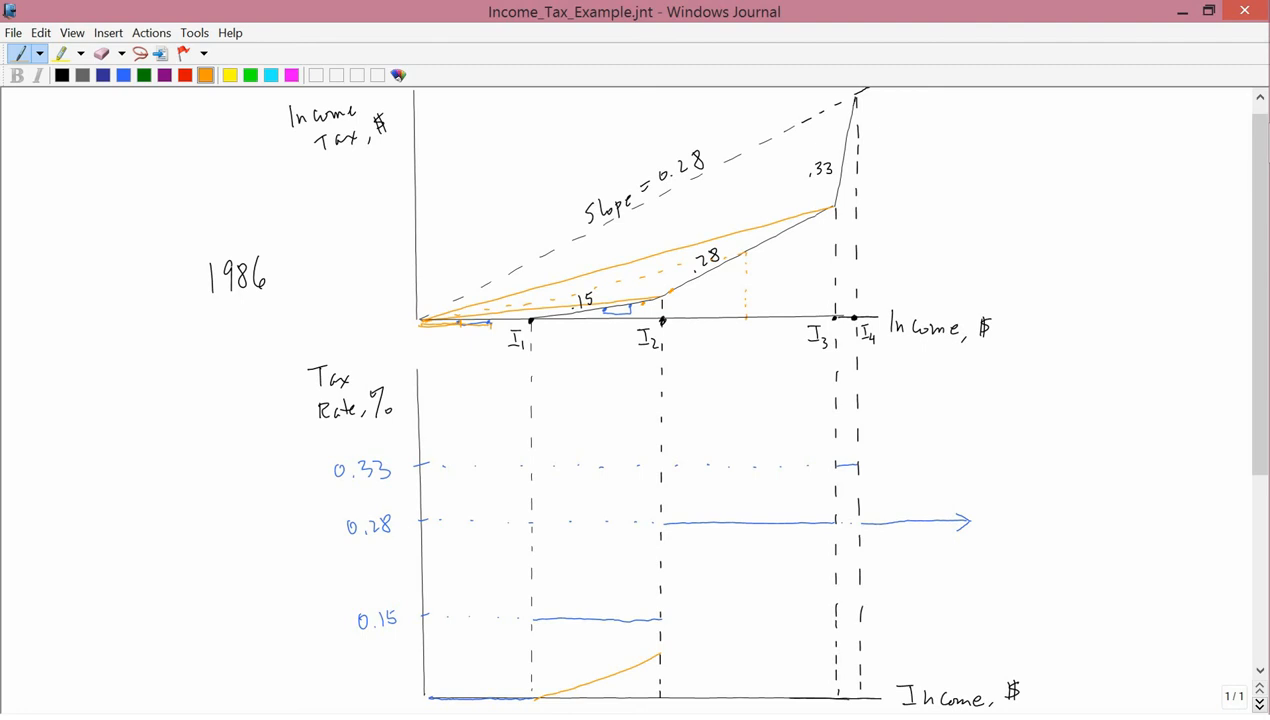
{"action": "left_click_drag", "start_coordinate": [660, 660], "coordinate": [744, 636]}
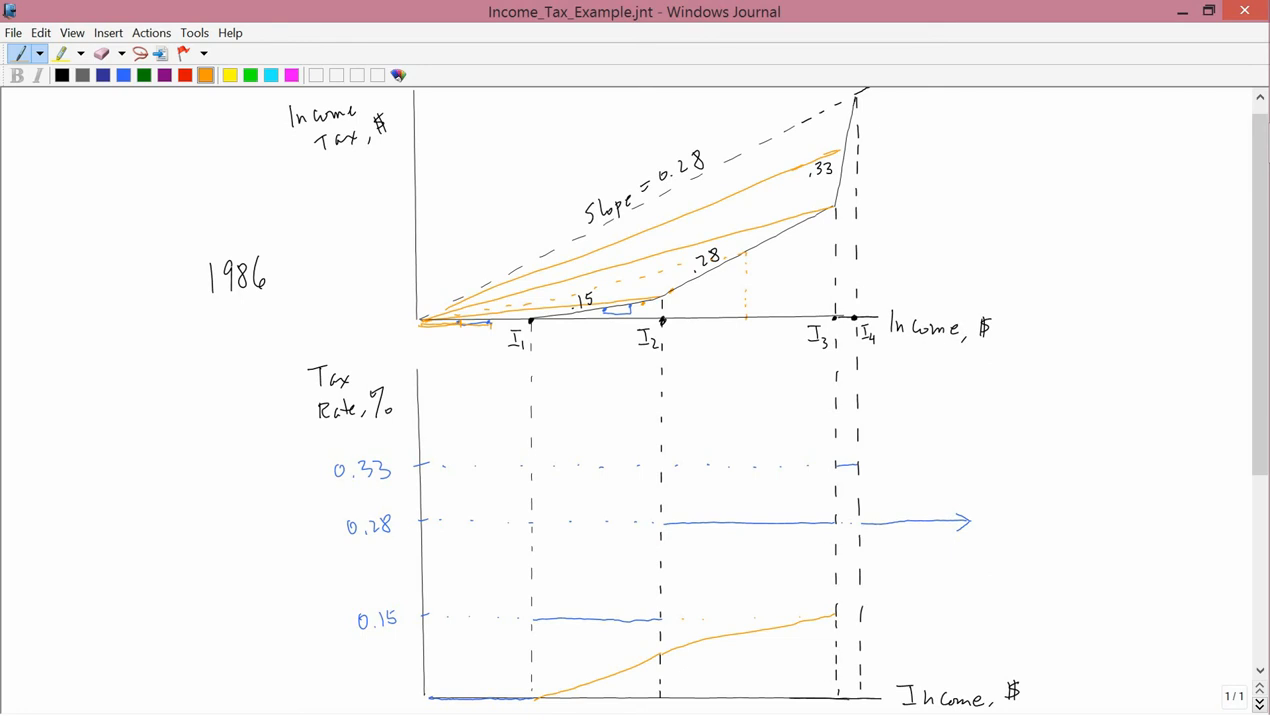
Draw the orange average-rate curve's sharp rise past I3 toward 0.28.
{"action": "left_click_drag", "start_coordinate": [844, 620], "coordinate": [850, 570]}
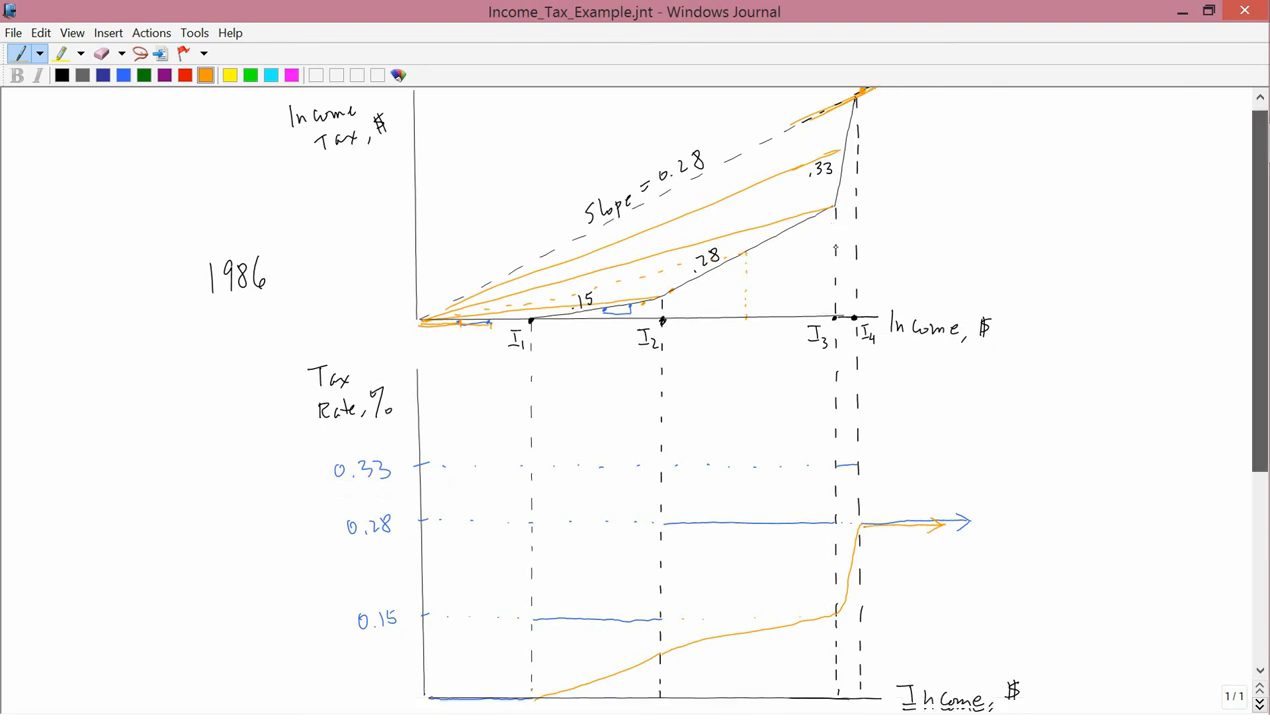
Scroll the page down to the tax-rate graph for labelling M and A.
{"action": "scroll", "scroll_direction": "down", "scroll_amount": 3}
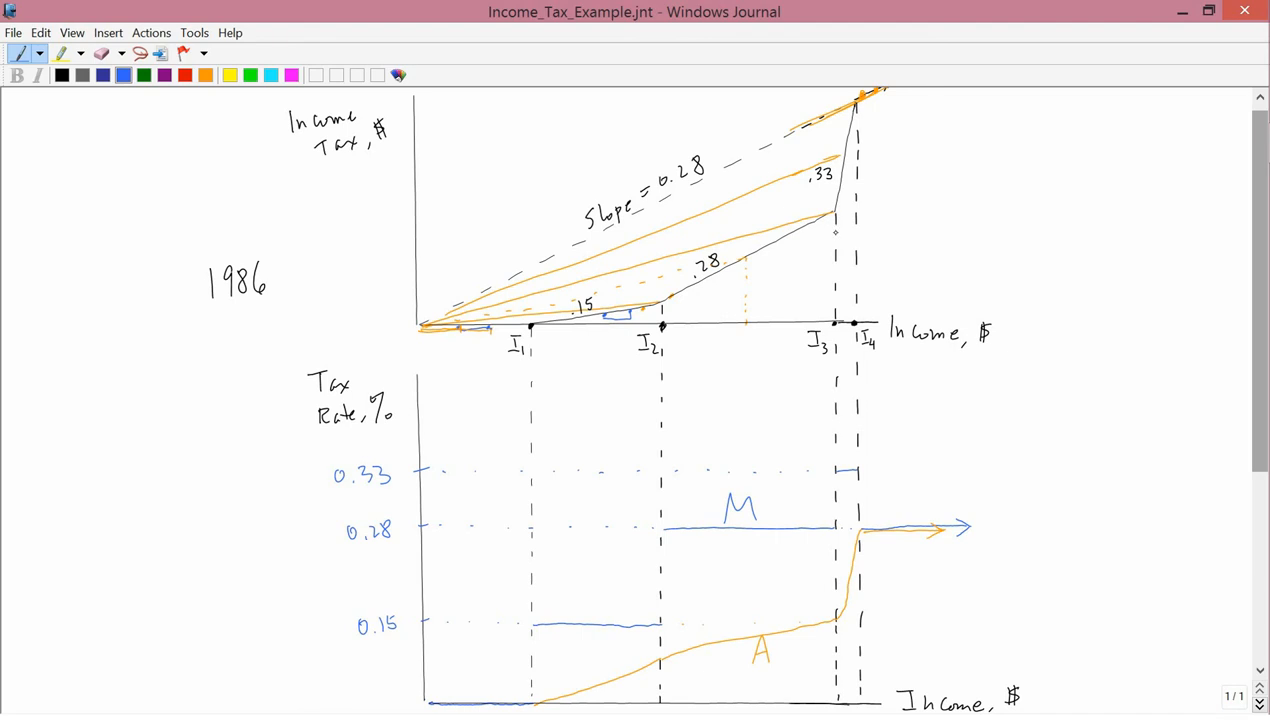
Draw new L-shaped axes with a kinked curve rising steeply to an upward arrow.
{"action": "scroll", "scroll_direction": "down", "scroll_amount": 3}
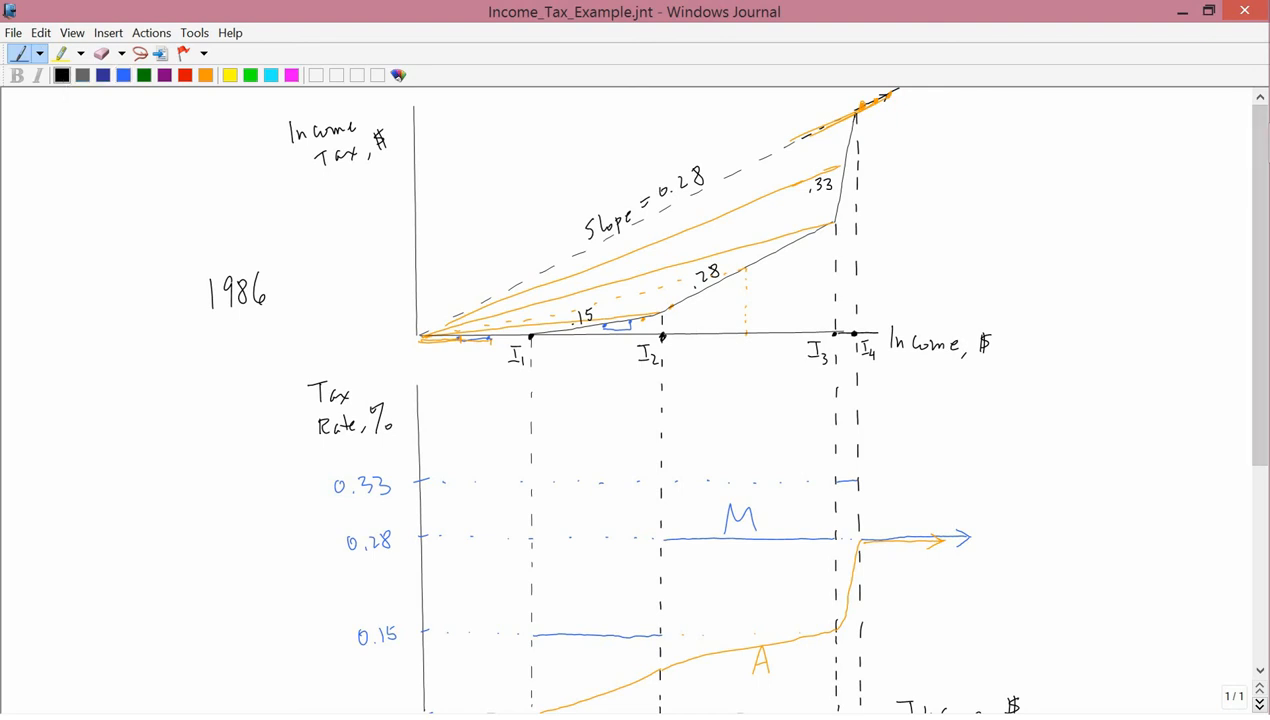
{"action": "left_click_drag", "start_coordinate": [1008, 138], "coordinate": [1004, 278]}
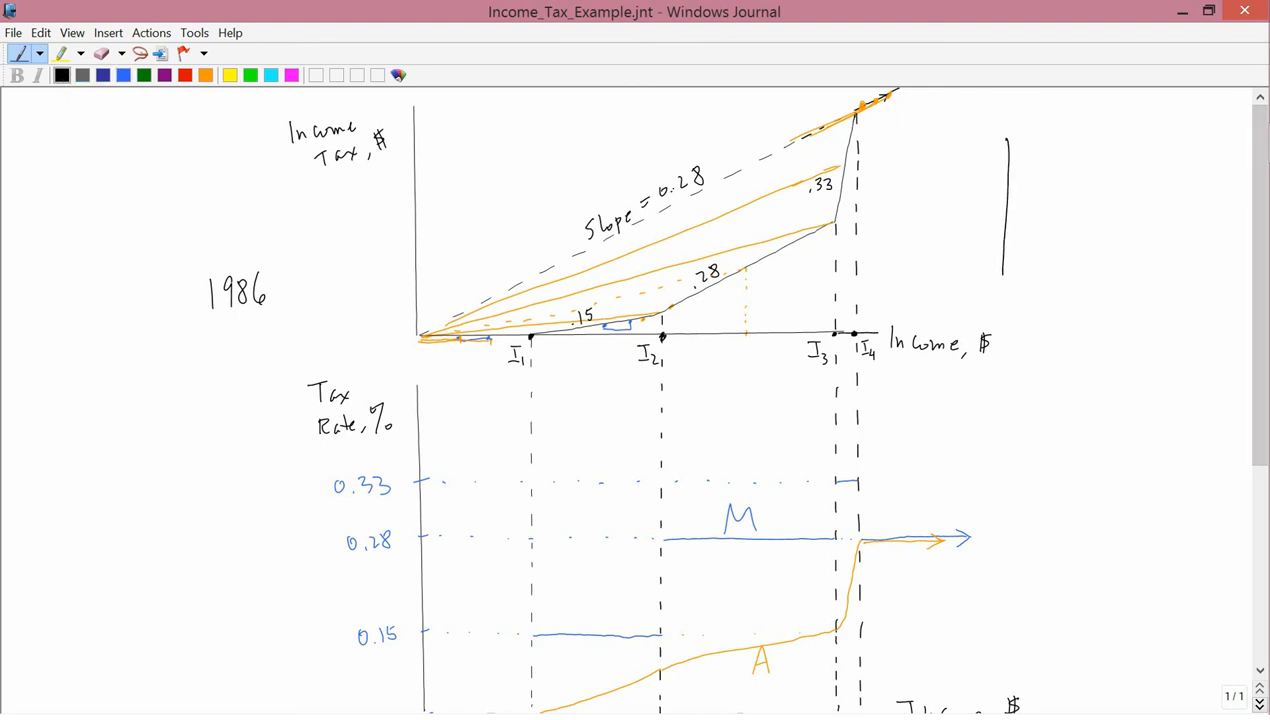
{"action": "left_click_drag", "start_coordinate": [1000, 270], "coordinate": [1196, 272]}
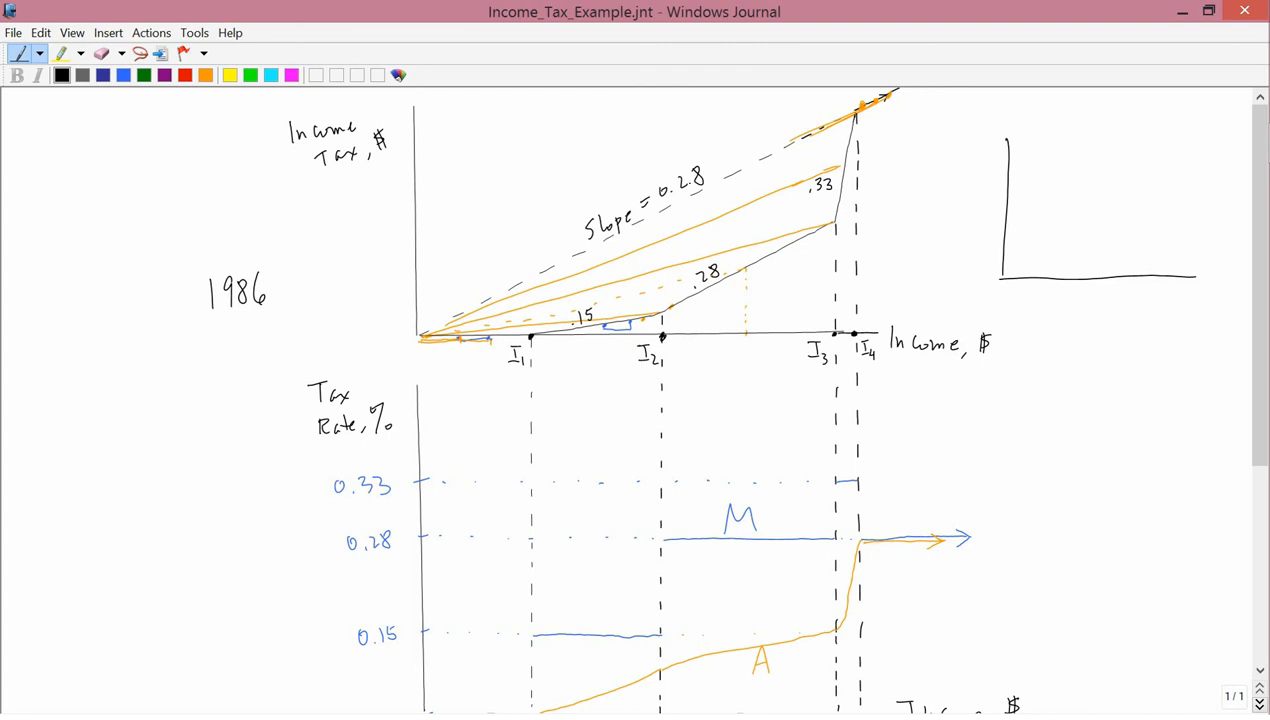
{"action": "left_click_drag", "start_coordinate": [1030, 282], "coordinate": [1130, 200]}
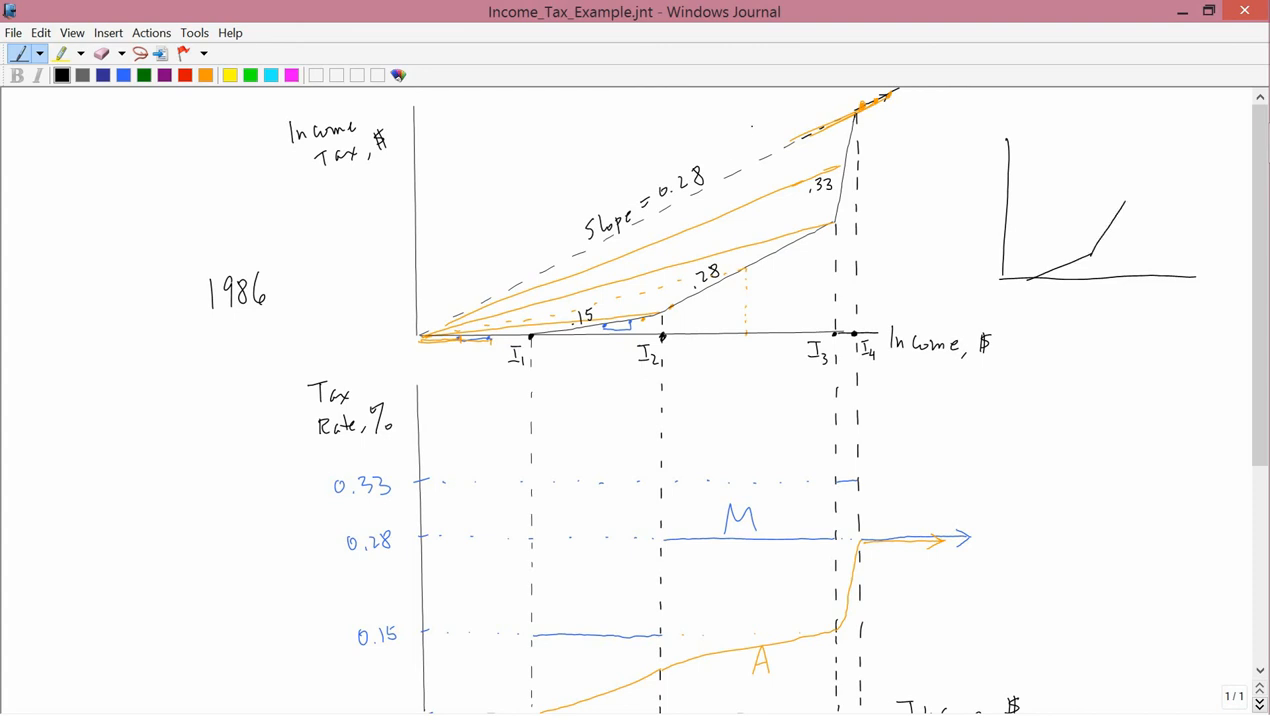
{"action": "left_click_drag", "start_coordinate": [1124, 204], "coordinate": [1130, 136]}
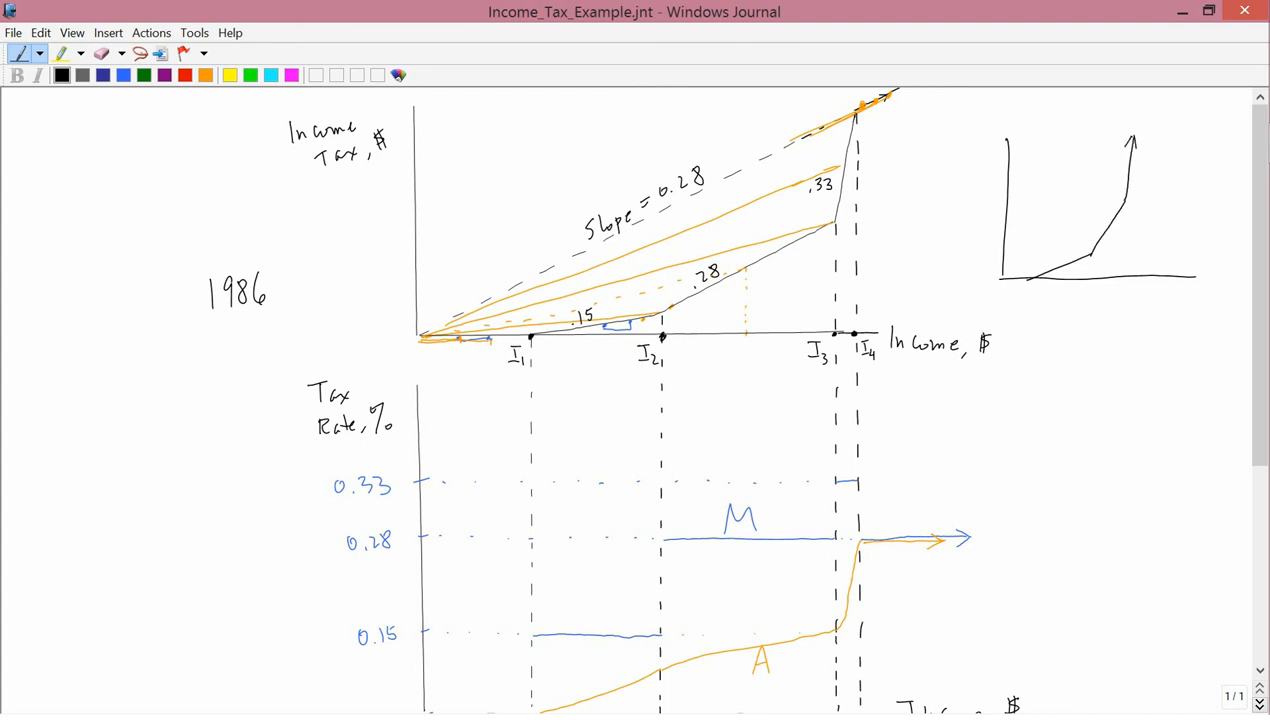